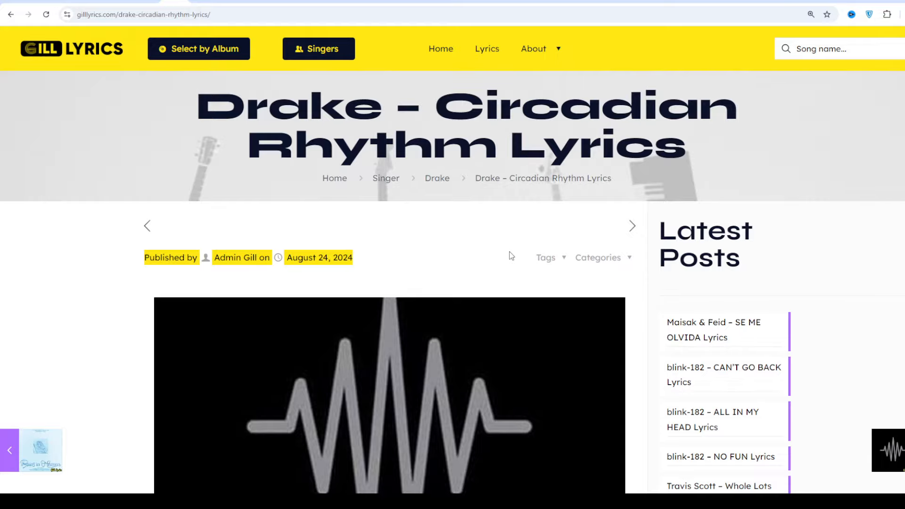
scroll(down, 3)
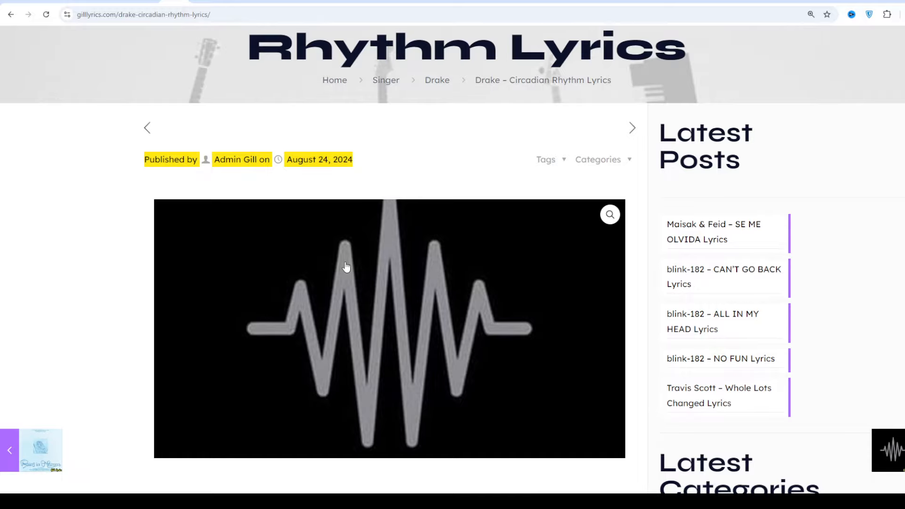
scroll(down, 3)
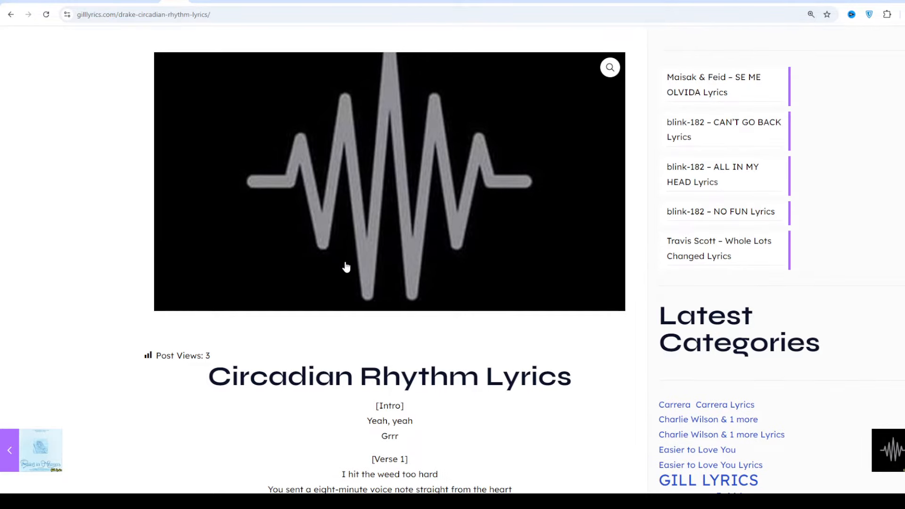
scroll(down, 3)
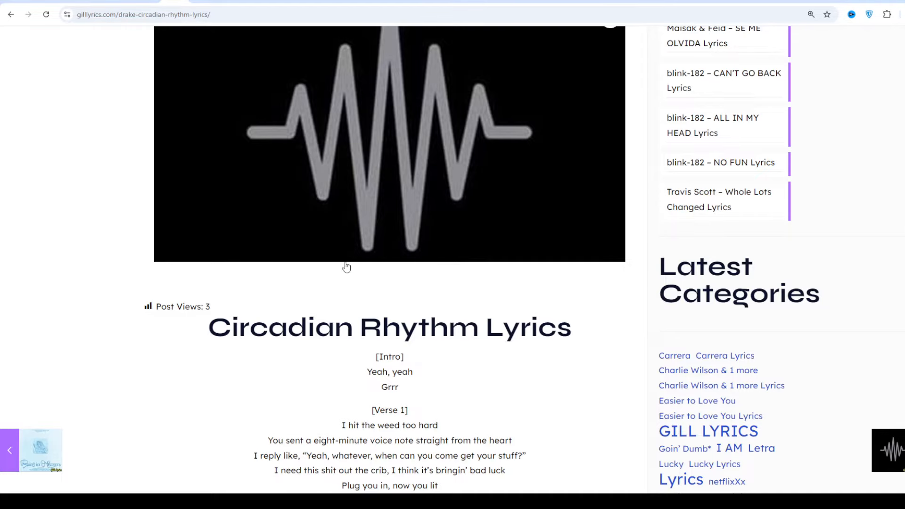
scroll(down, 3)
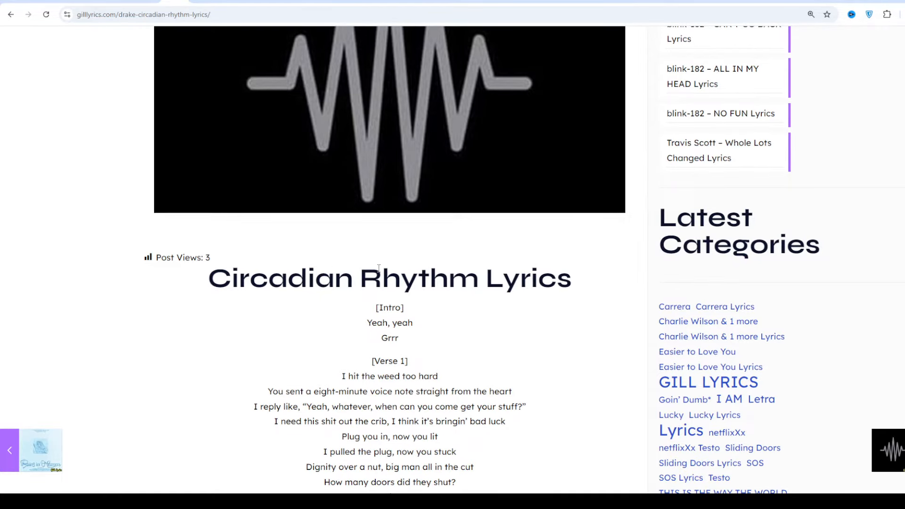
scroll(down, 3)
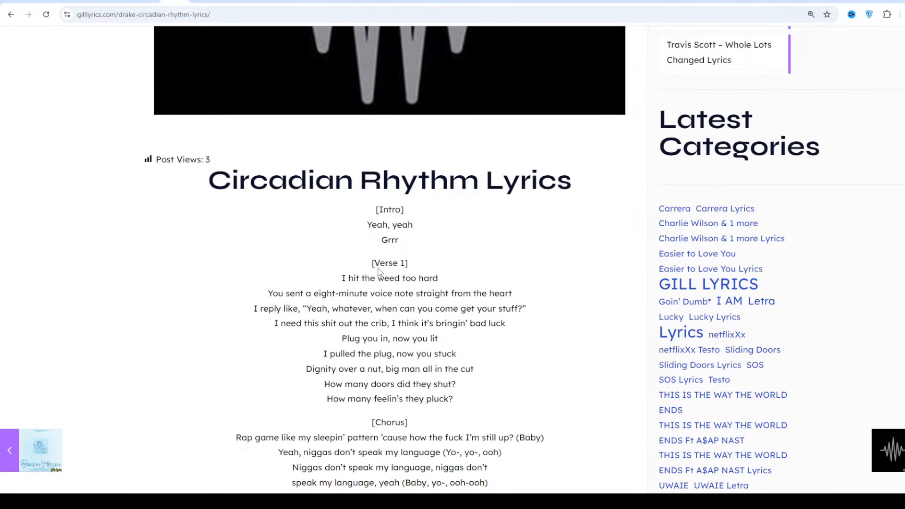
scroll(down, 3)
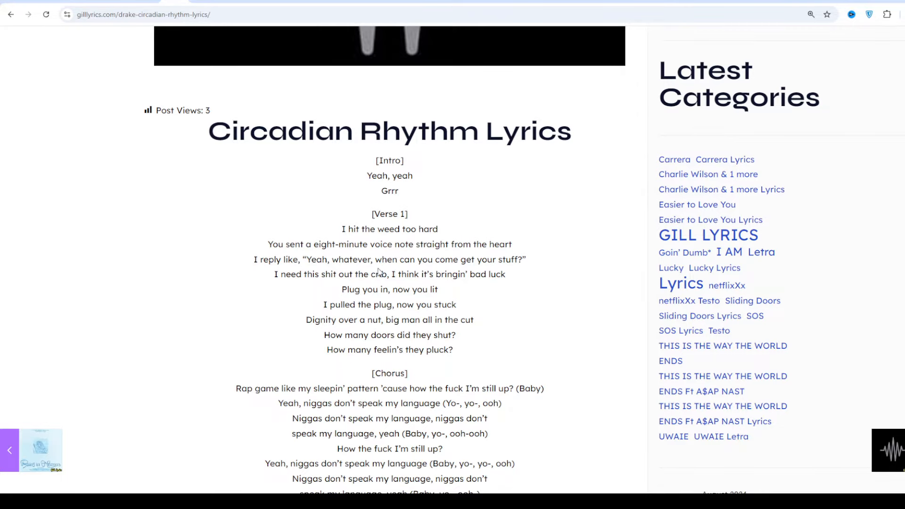
scroll(down, 3)
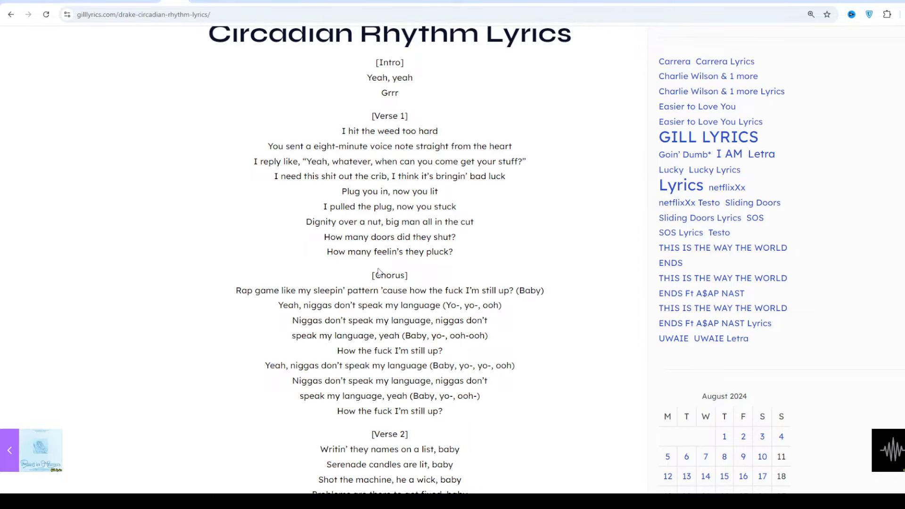
scroll(down, 3)
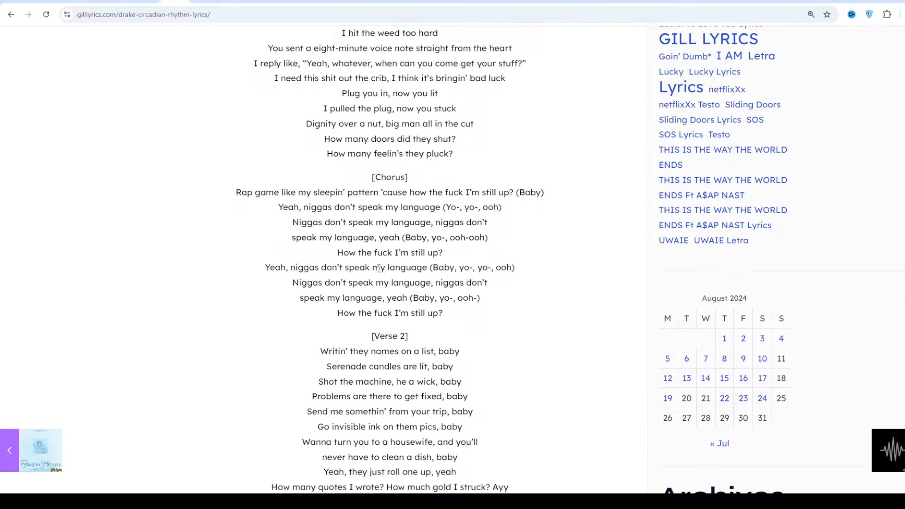
scroll(down, 3)
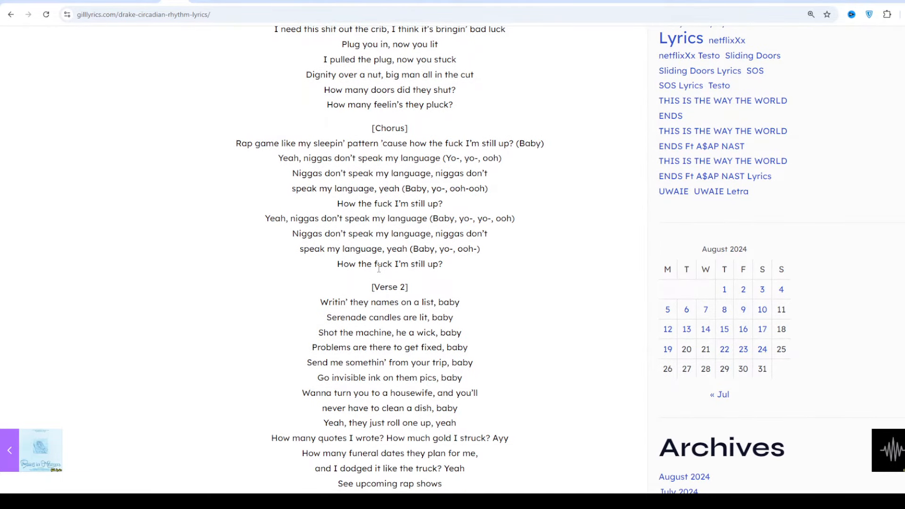
scroll(down, 3)
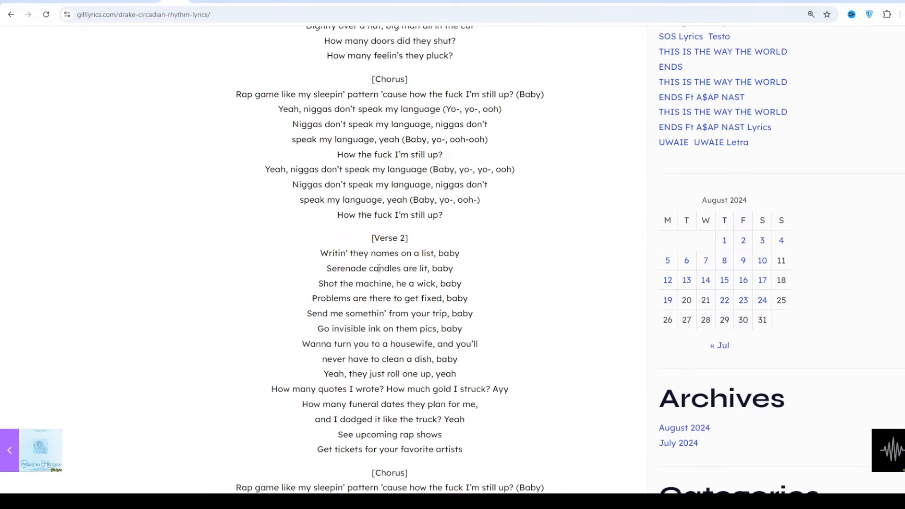
scroll(down, 3)
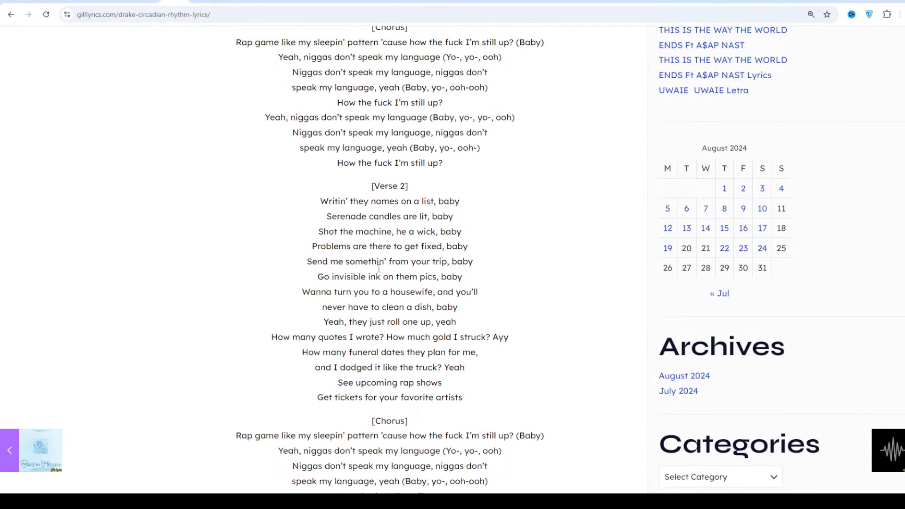
scroll(down, 3)
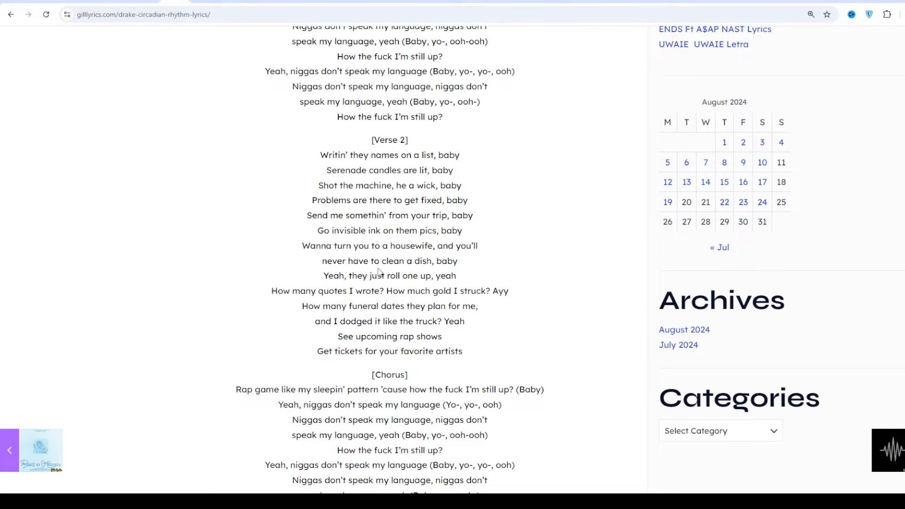
scroll(down, 3)
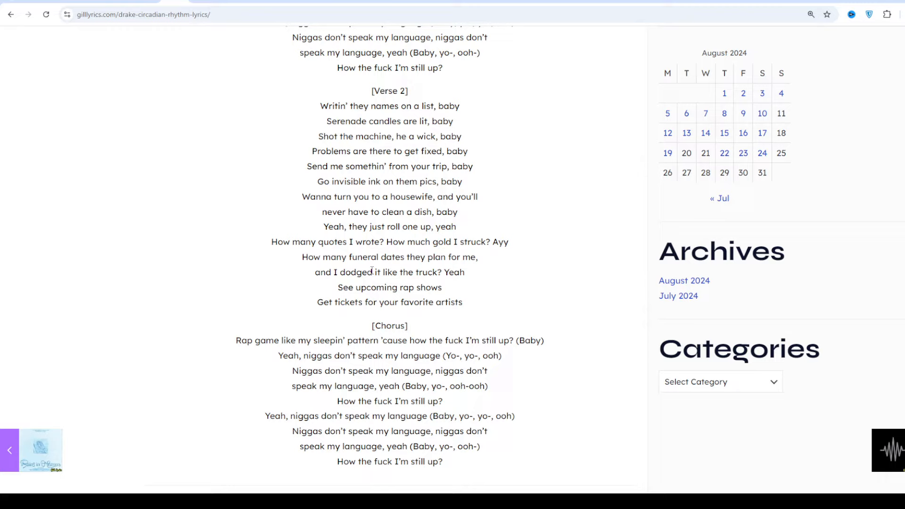
scroll(down, 3)
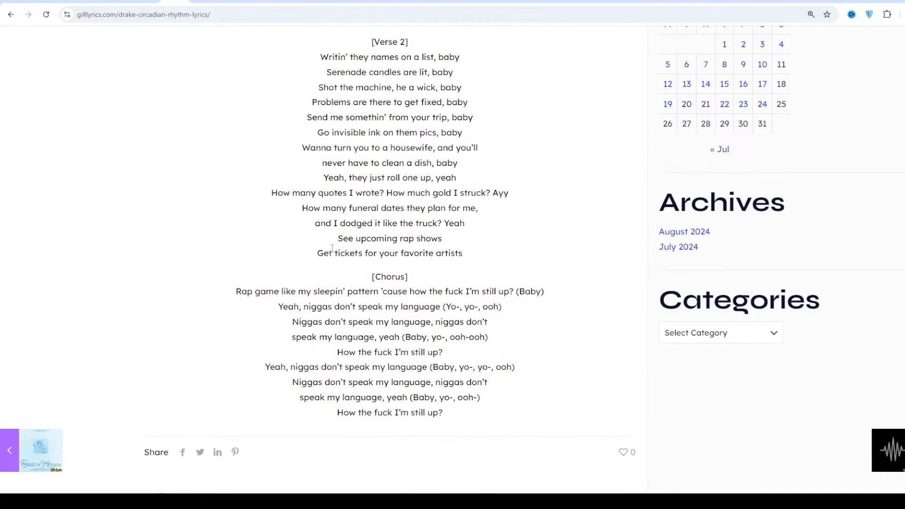
scroll(down, 3)
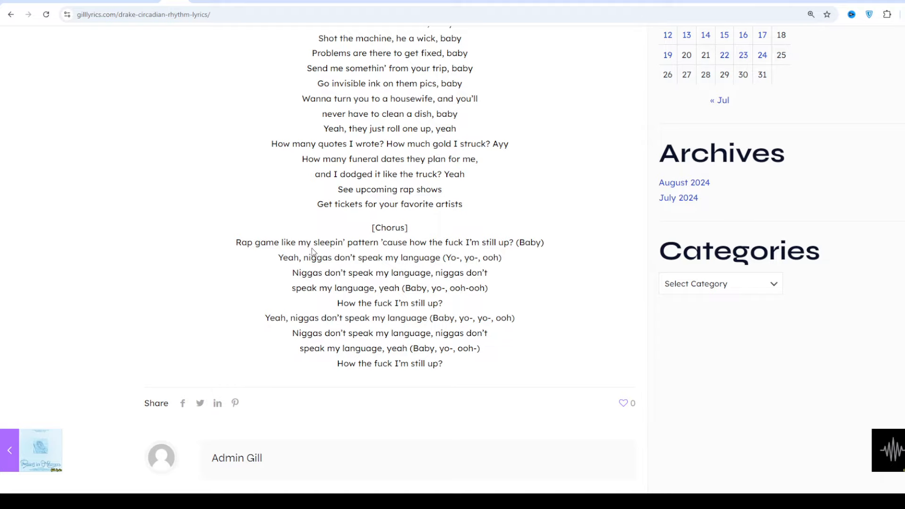
scroll(down, 3)
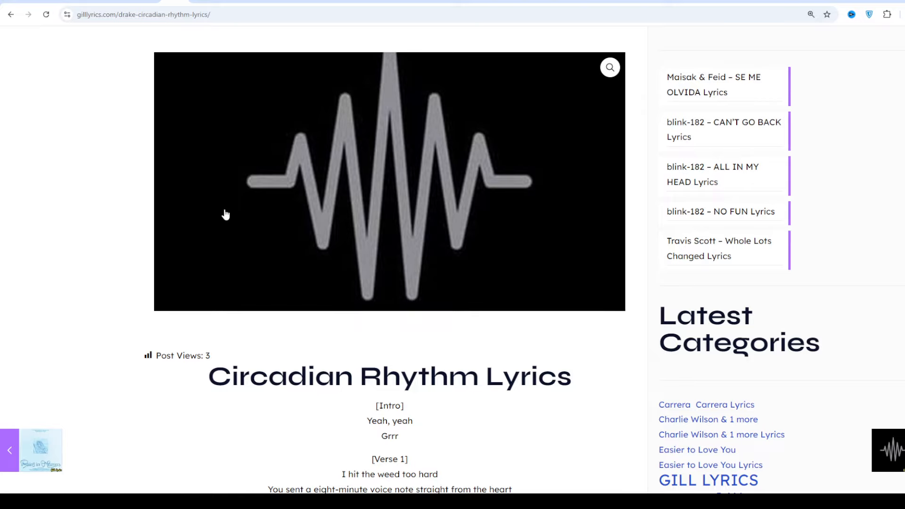
scroll(down, 3)
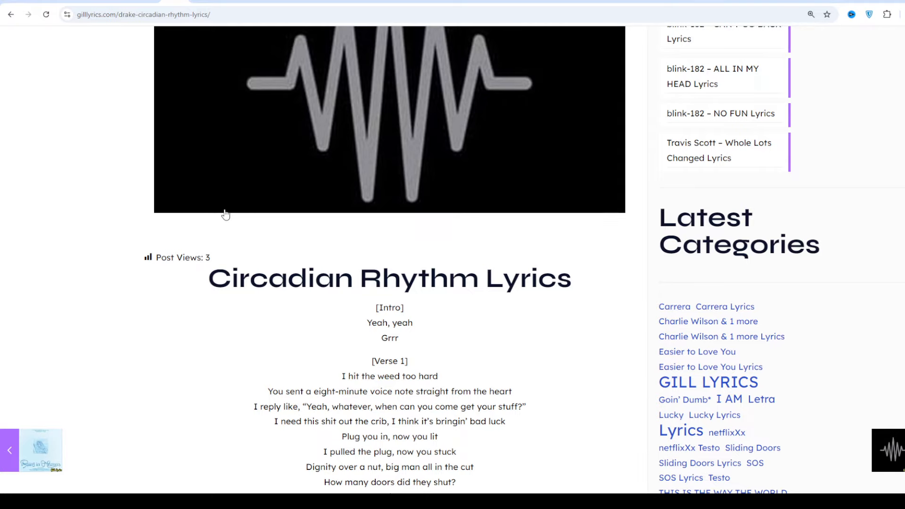
scroll(down, 3)
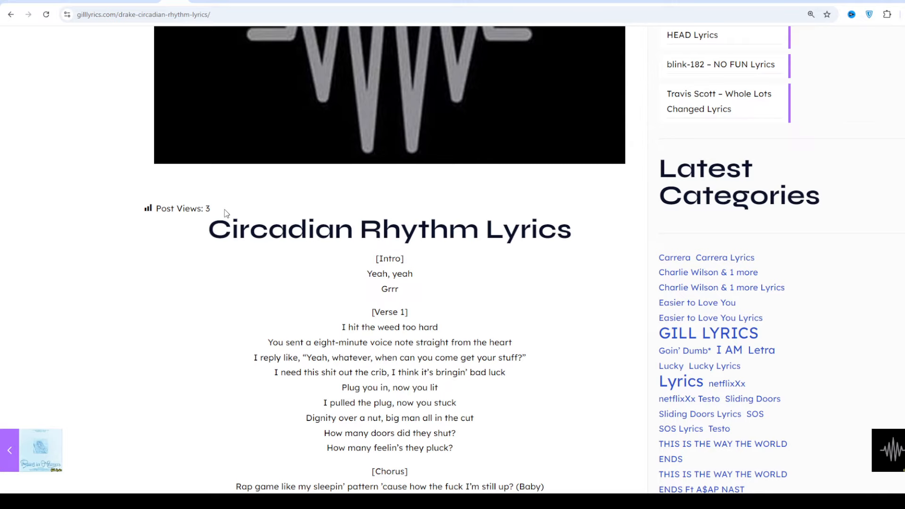
scroll(down, 3)
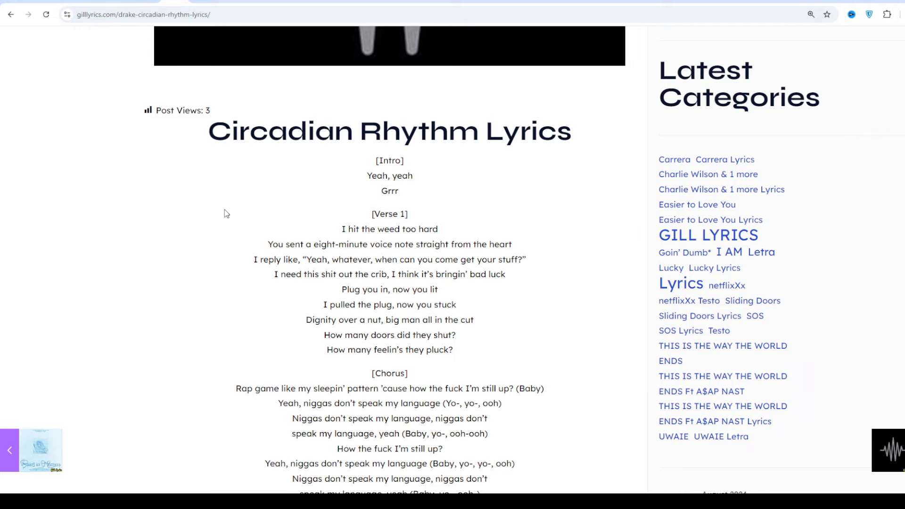
scroll(down, 3)
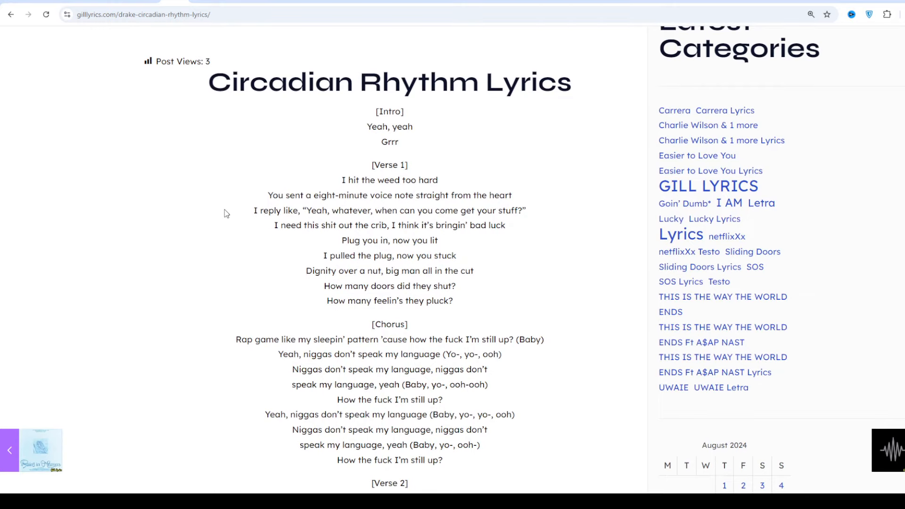
scroll(down, 3)
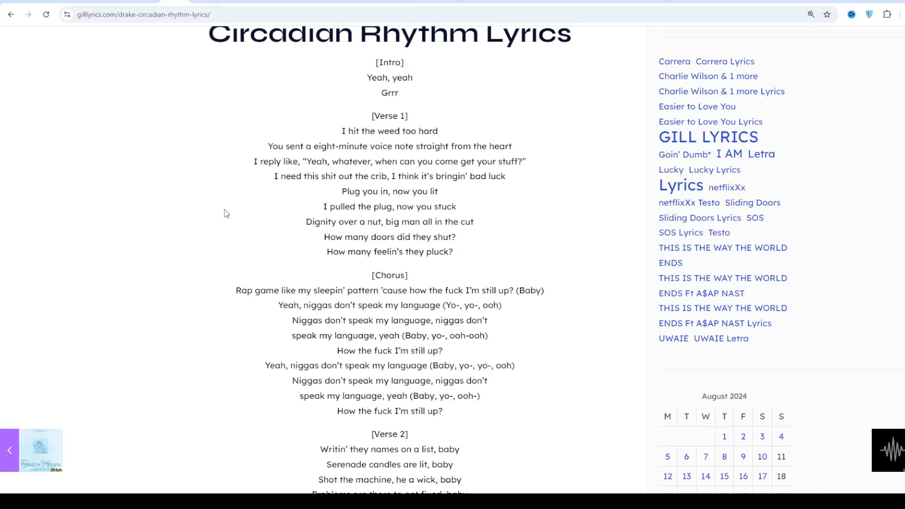
scroll(down, 3)
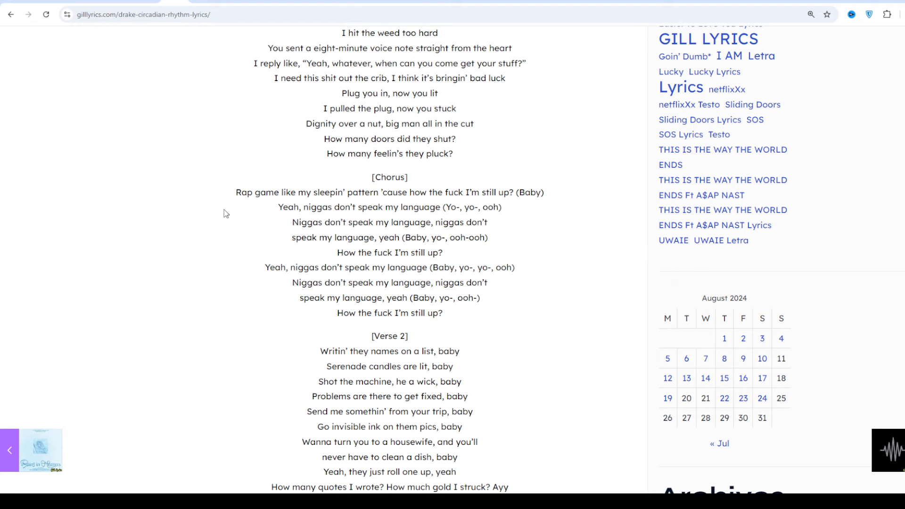
scroll(down, 3)
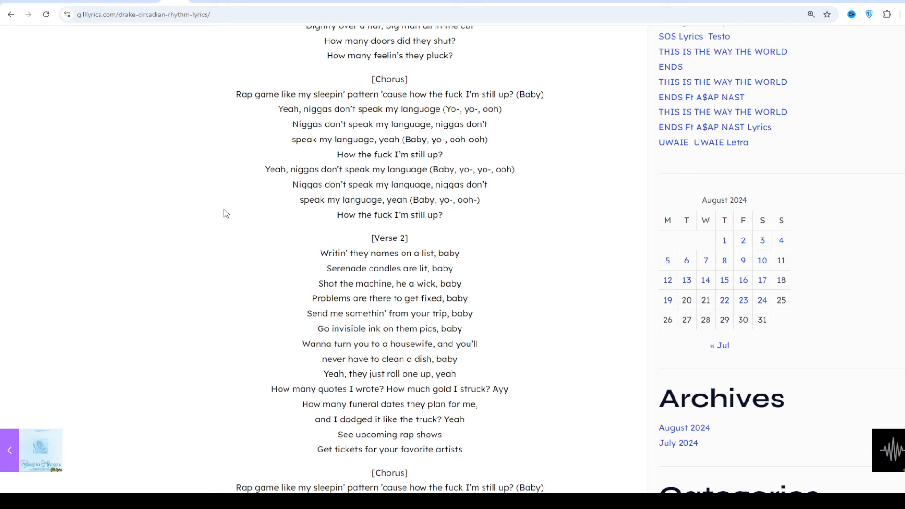
scroll(down, 3)
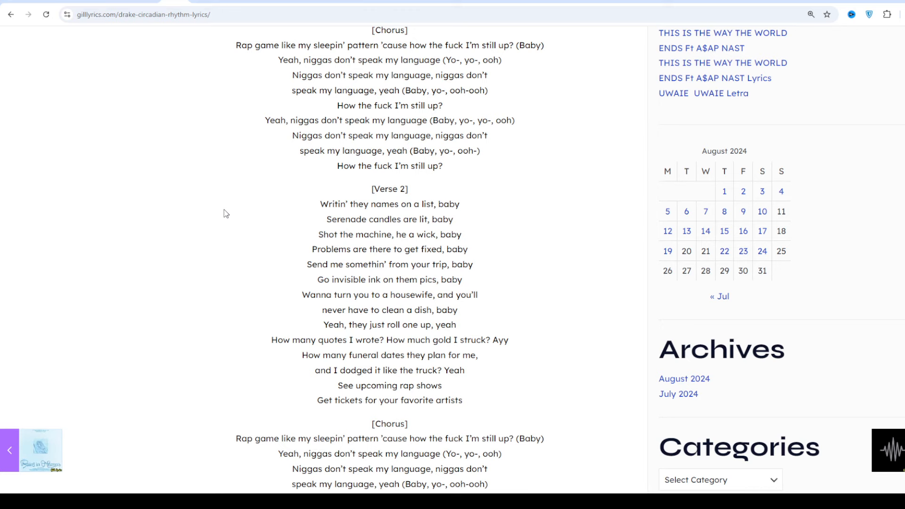
scroll(down, 3)
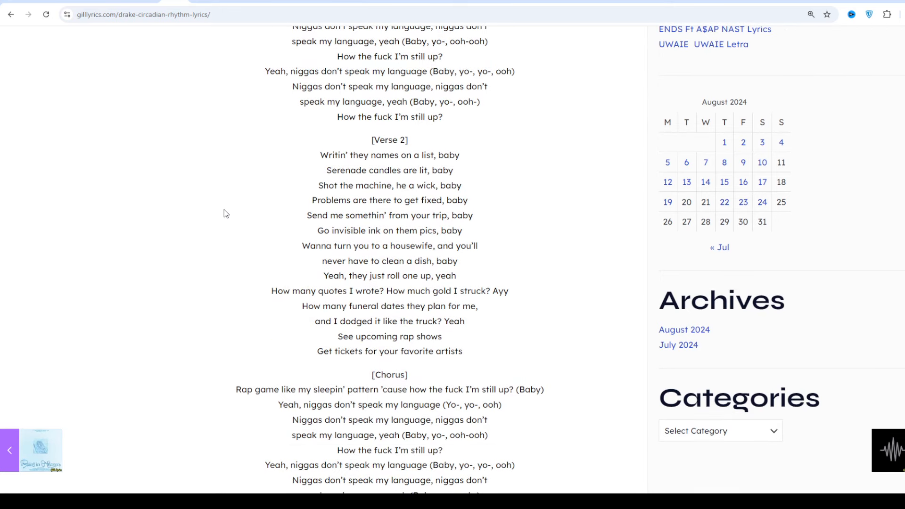
scroll(down, 3)
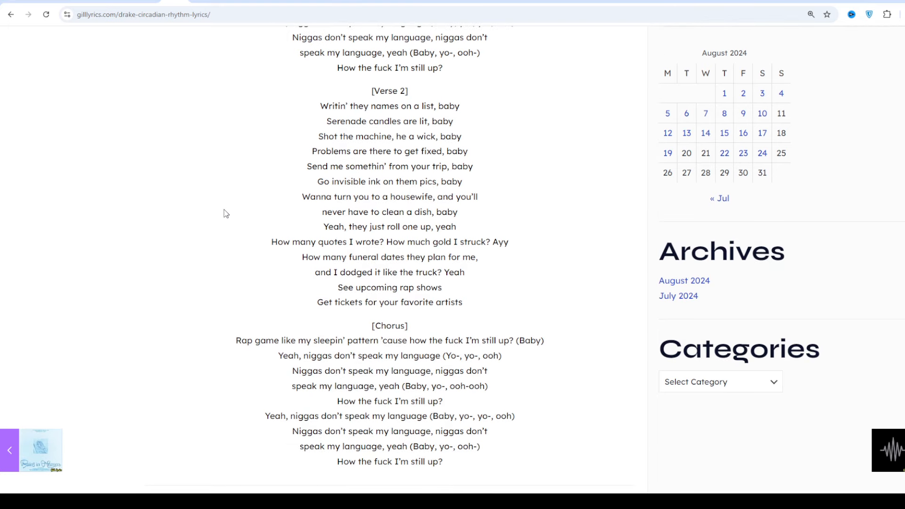
scroll(down, 3)
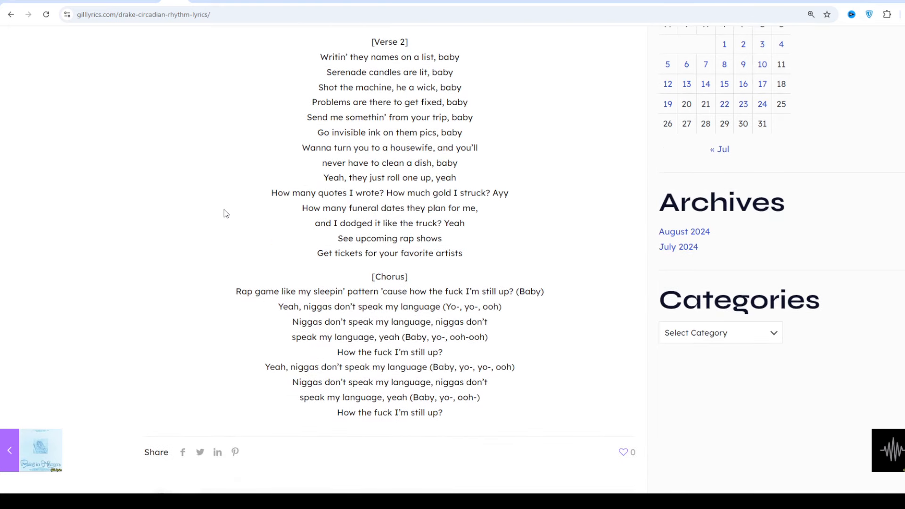
scroll(down, 3)
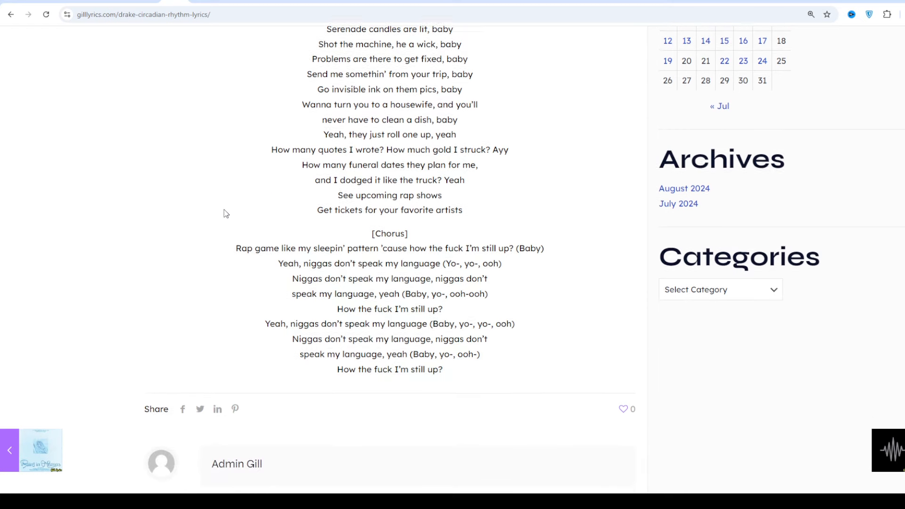
scroll(down, 3)
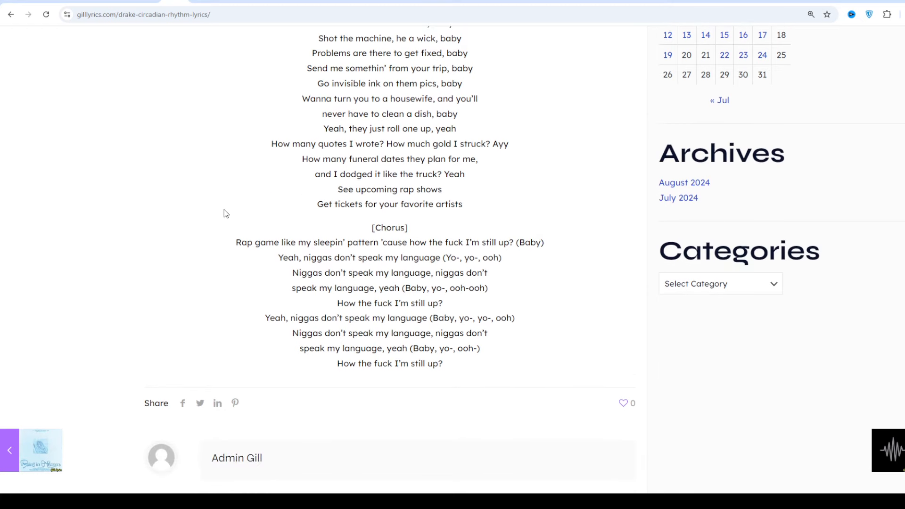
scroll(down, 3)
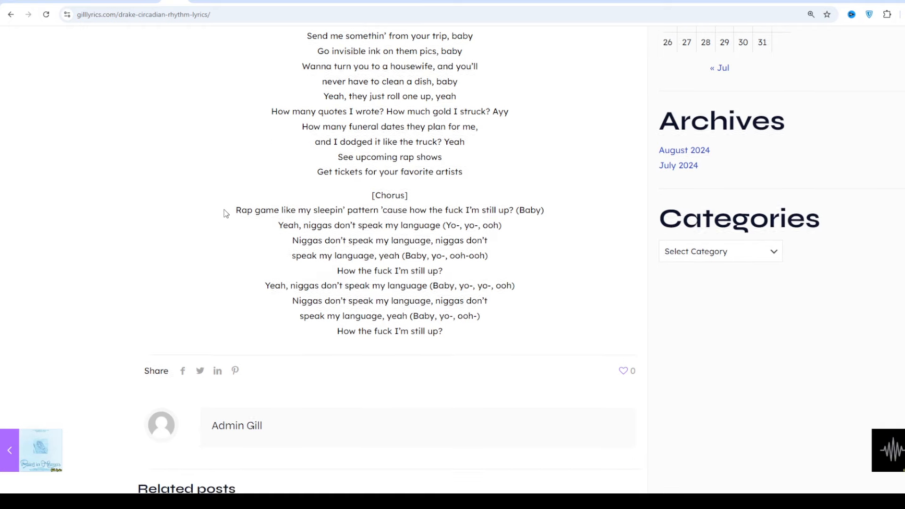